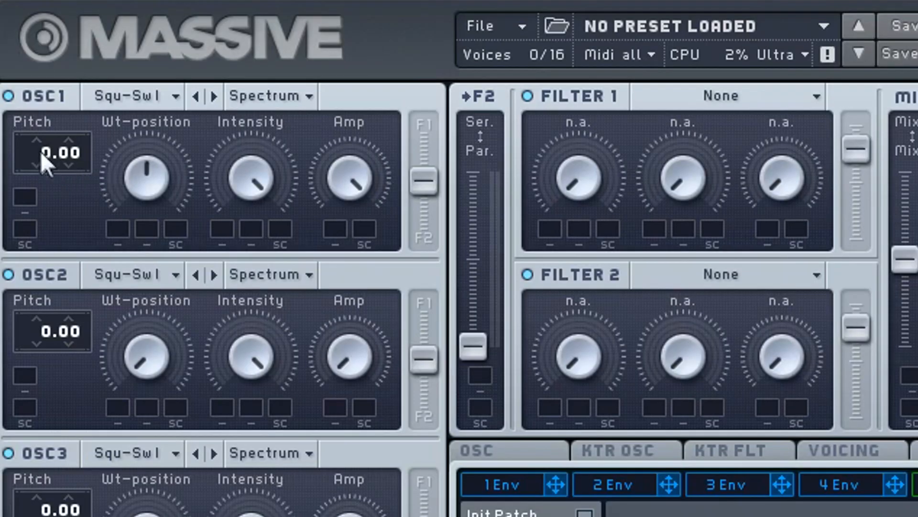
Show the first Massive's wrapper settings to confirm its root note is C5
left_click_drag(52, 153, 52, 193)
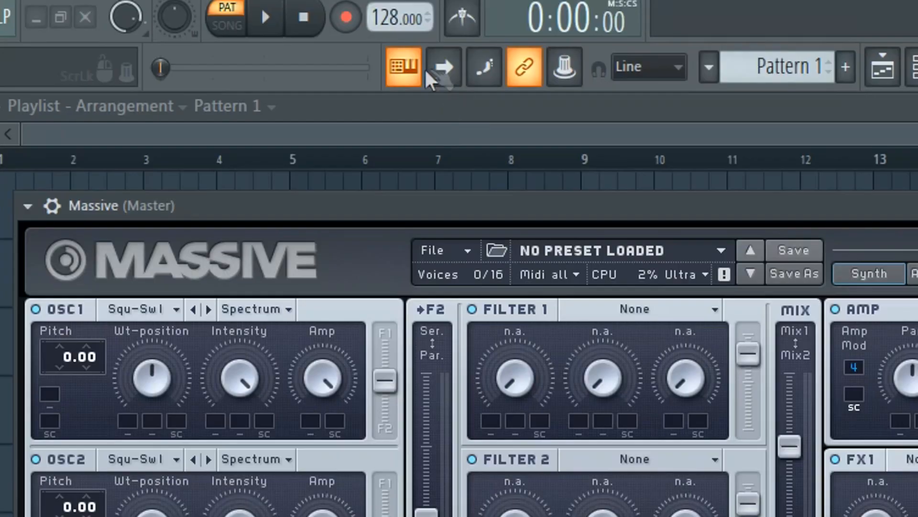
mouse_move(408, 68)
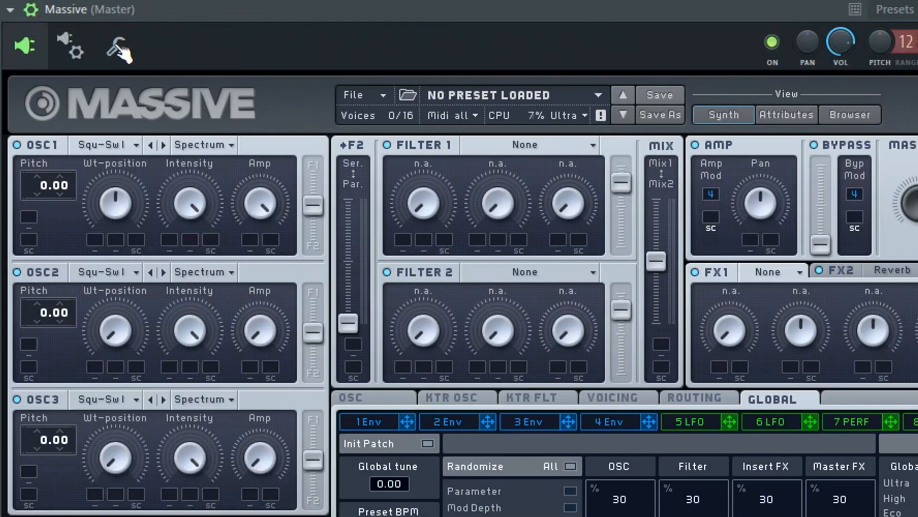
left_click(118, 45)
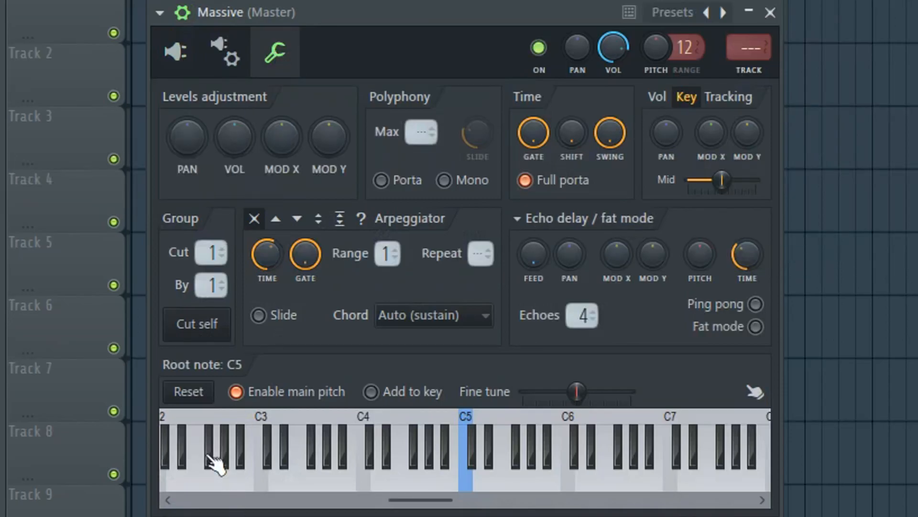
mouse_move(460, 461)
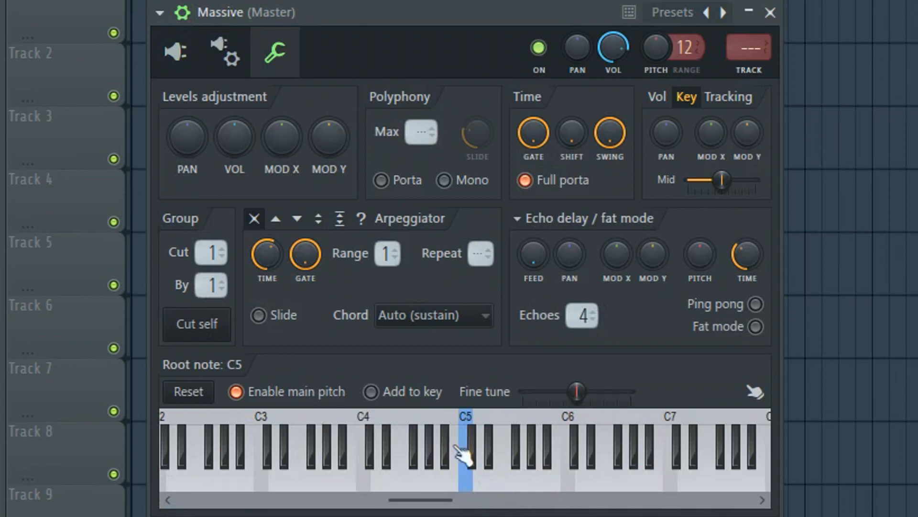
mouse_move(474, 453)
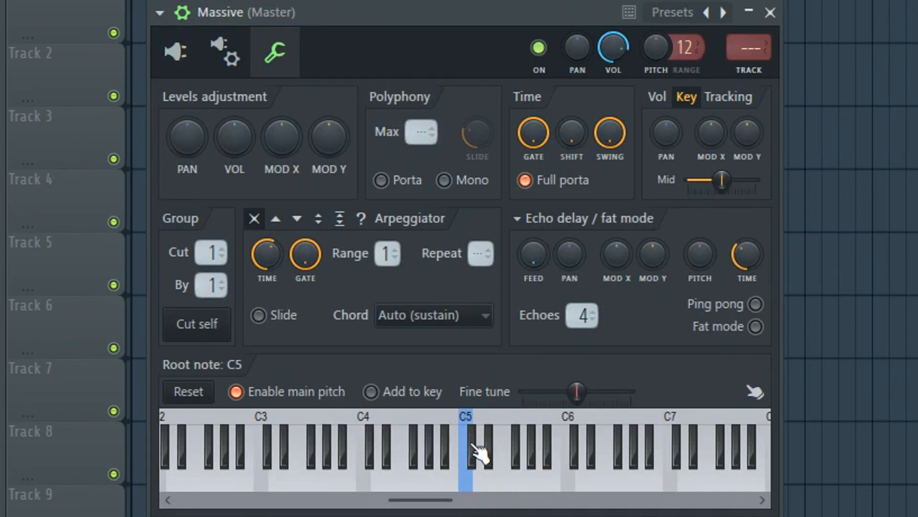
mouse_move(538, 503)
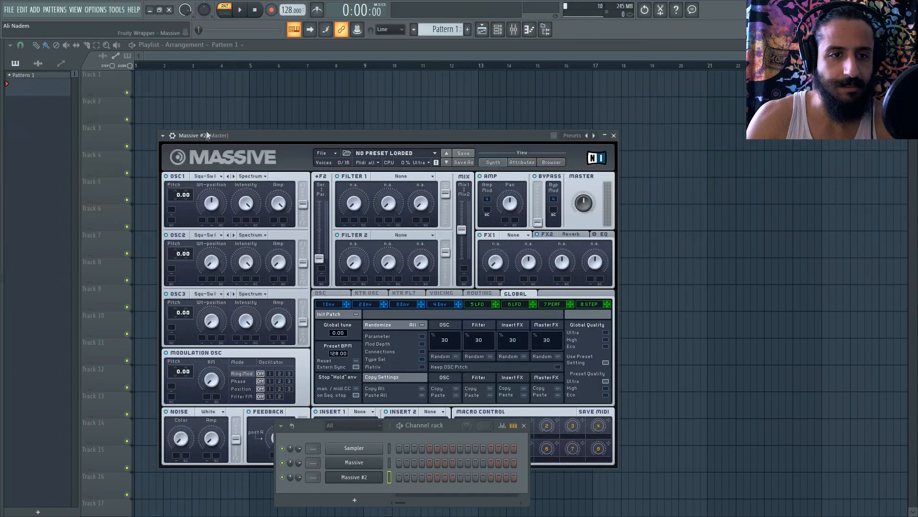
Open Massive #2's wrapper settings and change its root note from C7 to C5
left_click(210, 153)
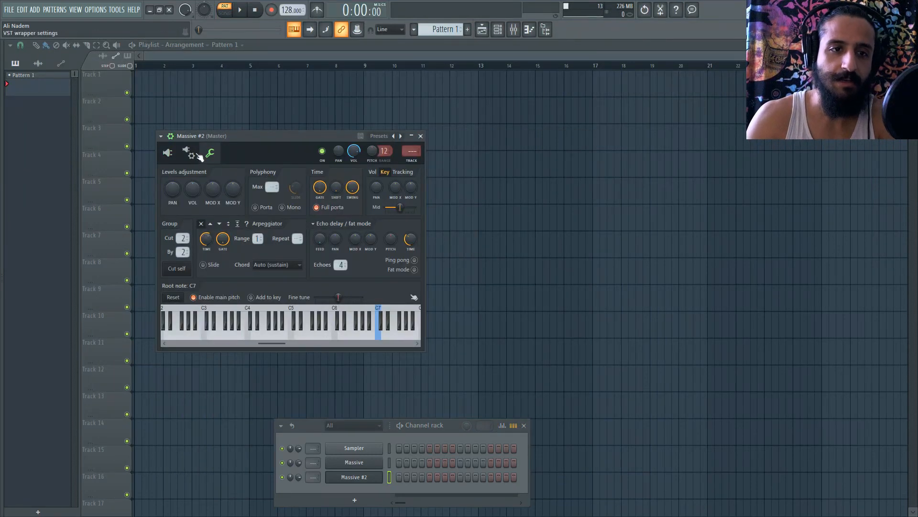
left_click(290, 322)
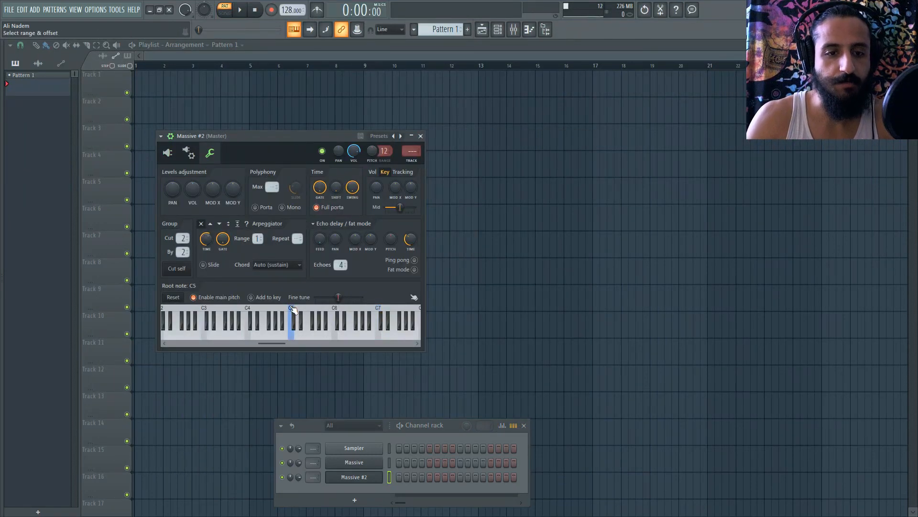